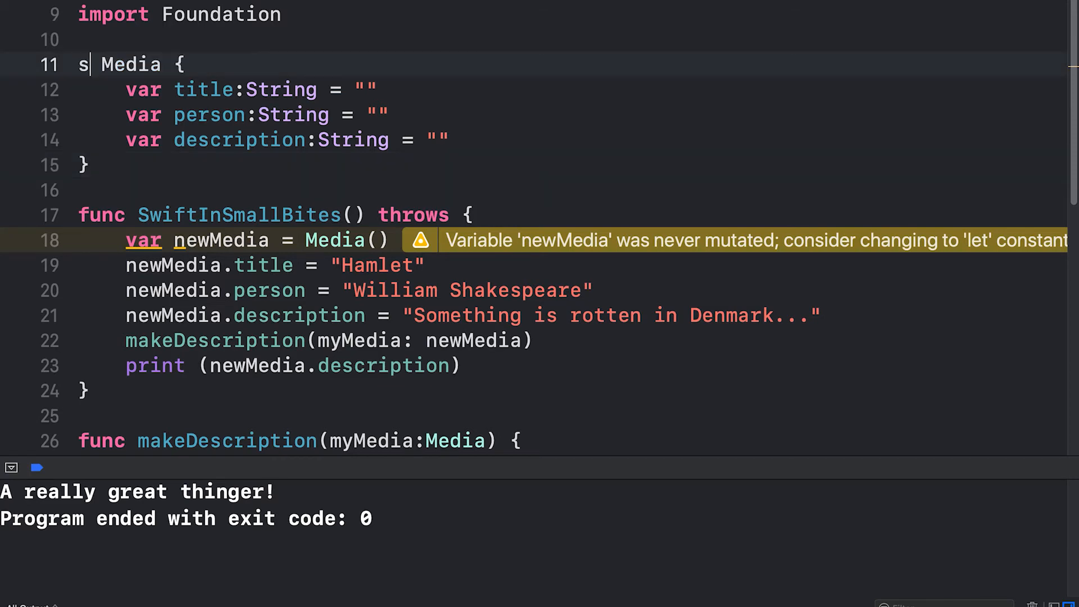
Change Media from class to struct and drop the empty-string defaults on title, person, description
text(truct)
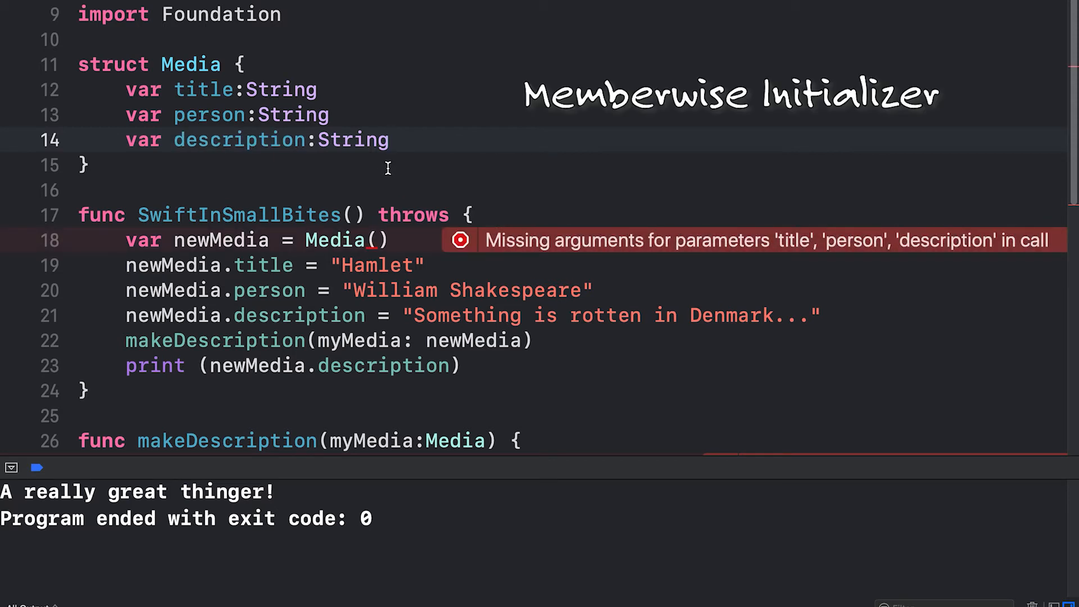
click(389, 140)
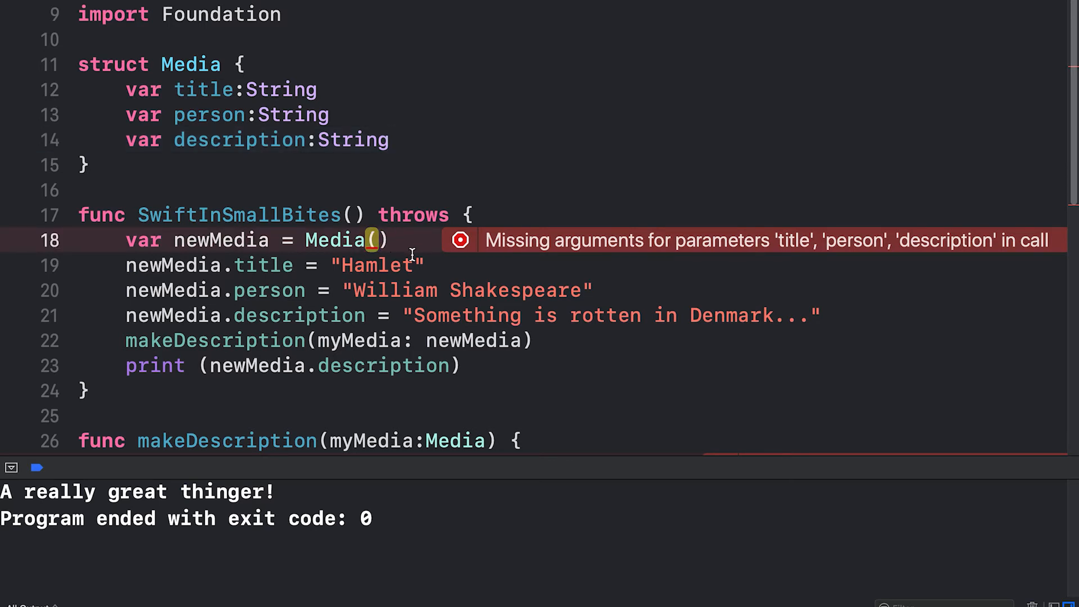
Fill the Media initializer with "Hamlet", "William Shakespeare" and "Something is rotten in Denmark..."
key(backspace)
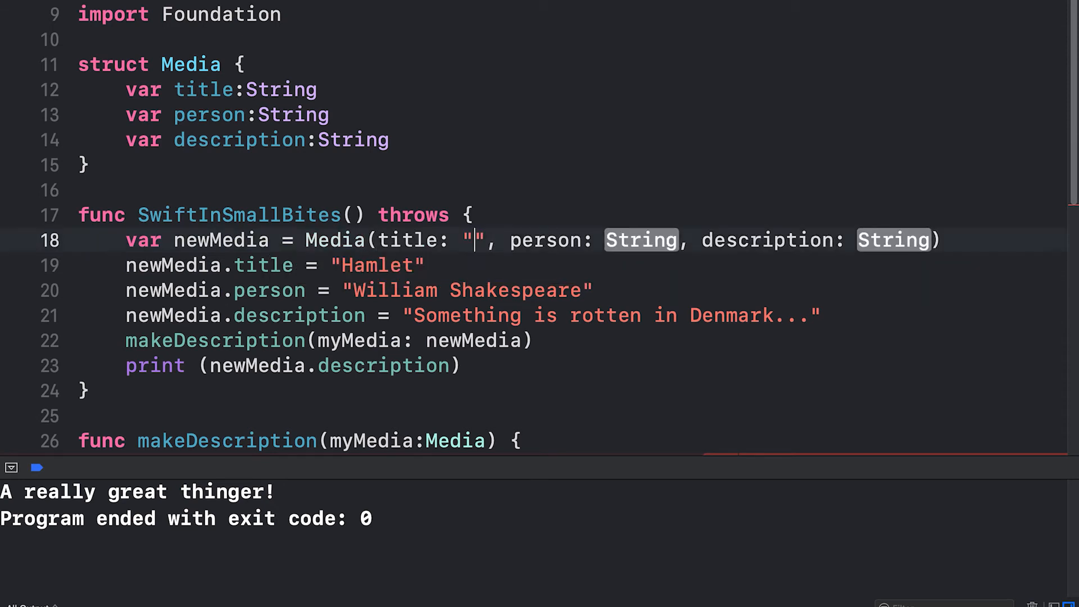
text(Haml)
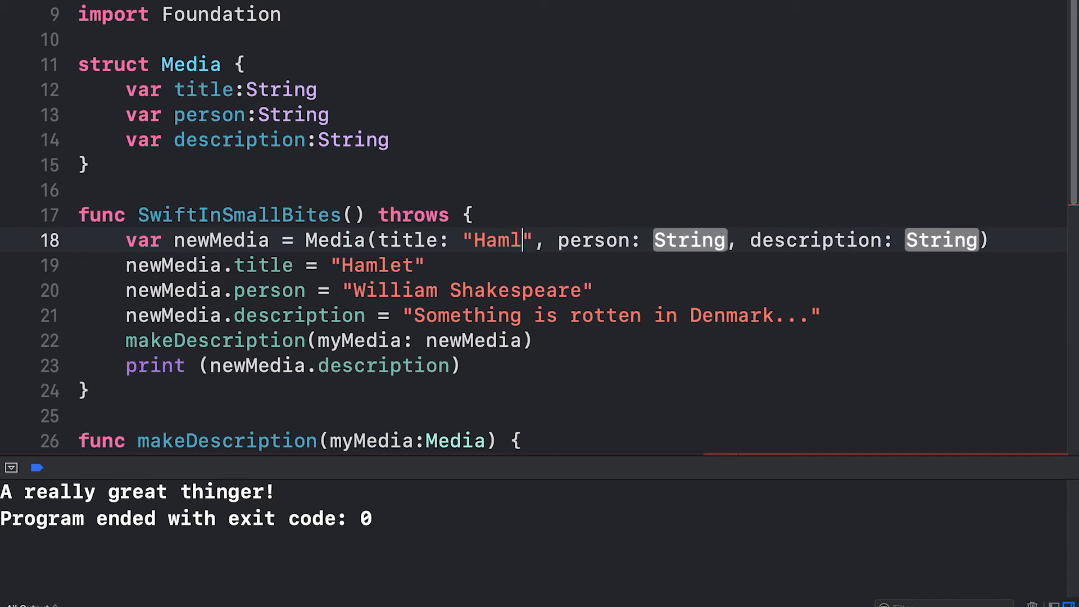
text(et)
click(690, 240)
text(William Shakespeare)
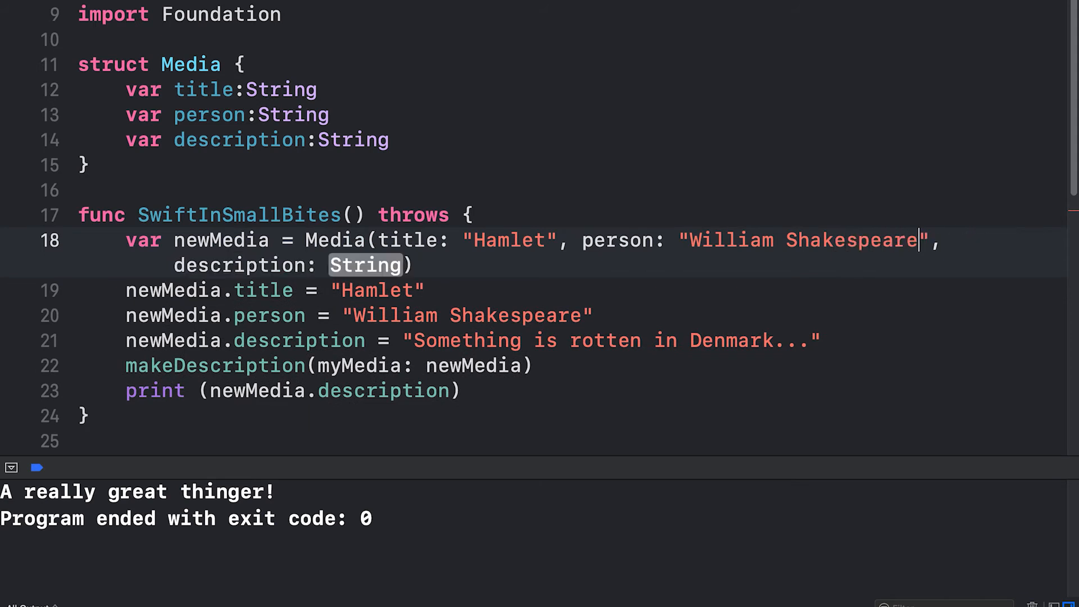
text(")
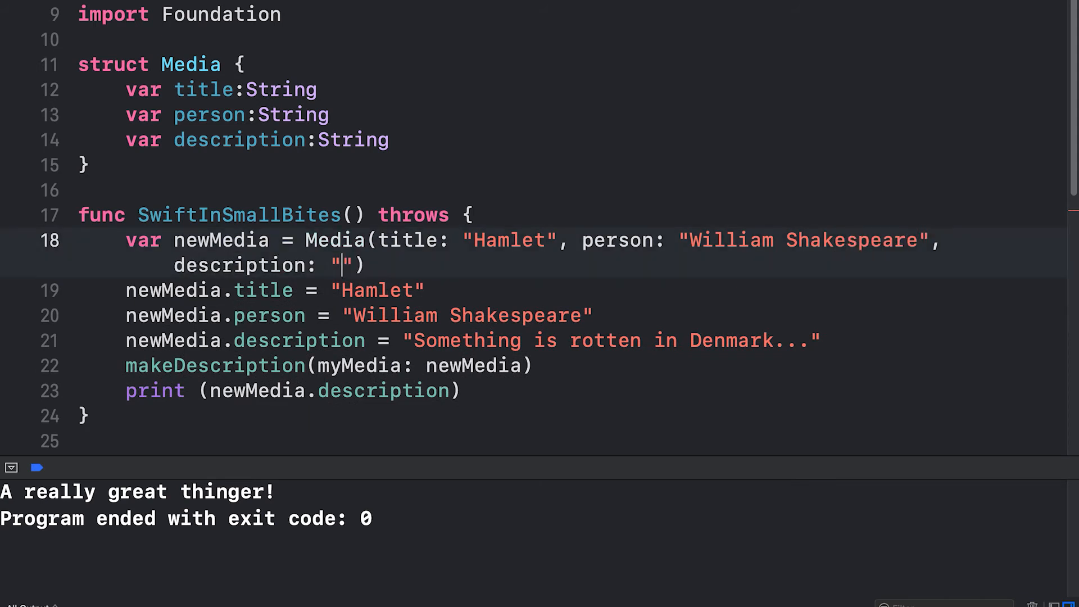
text(Something)
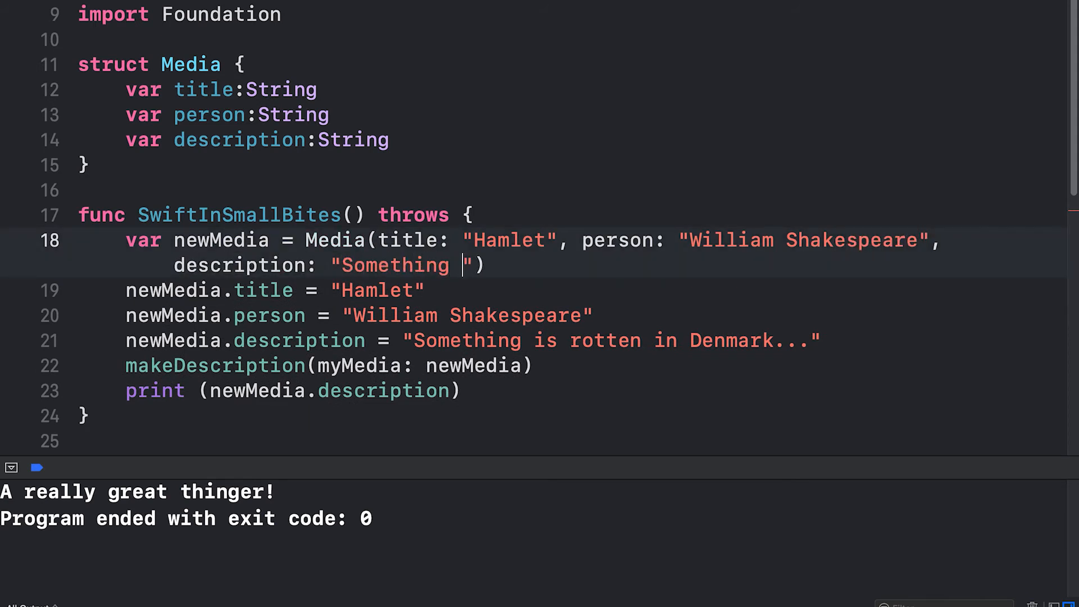
text(is rot)
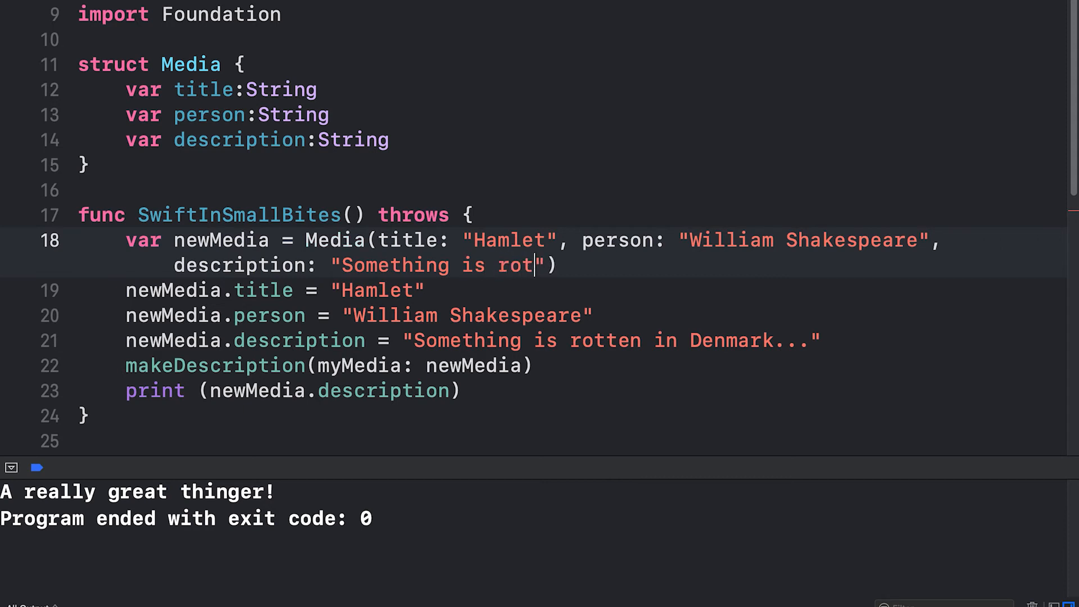
text(ten in Denmark...)
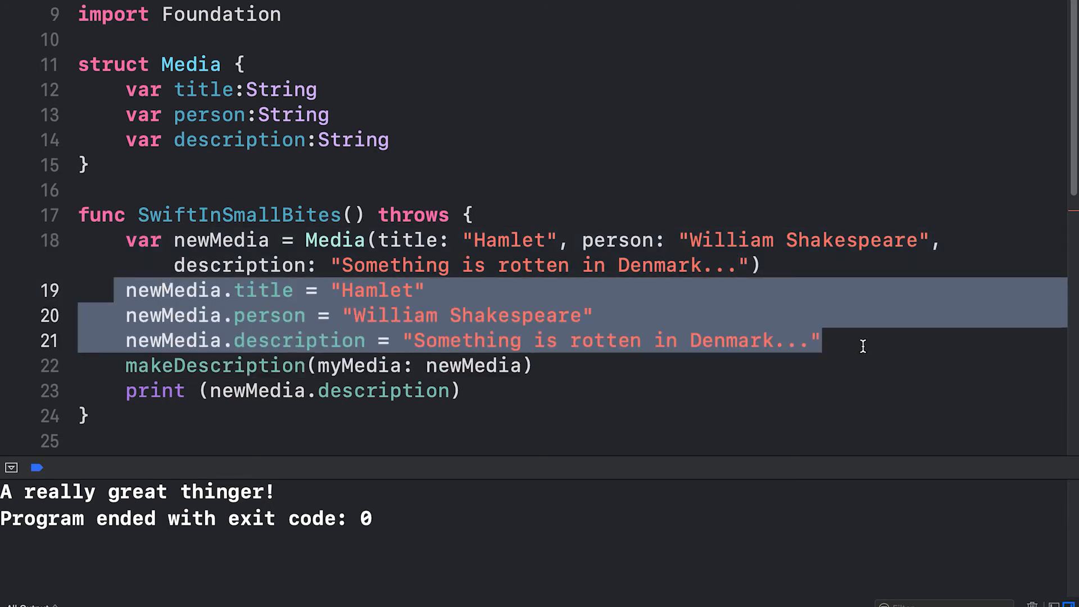
Delete the newMedia property assignment lines 19–21 and scroll to the makeDescription assignment error
key(Delete)
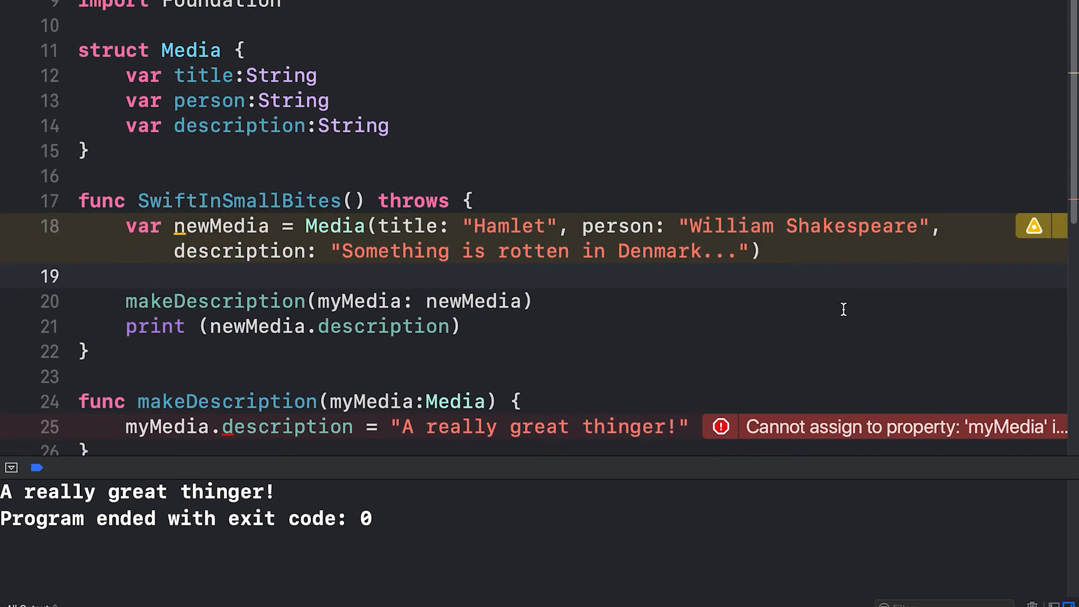
scroll(down, 3)
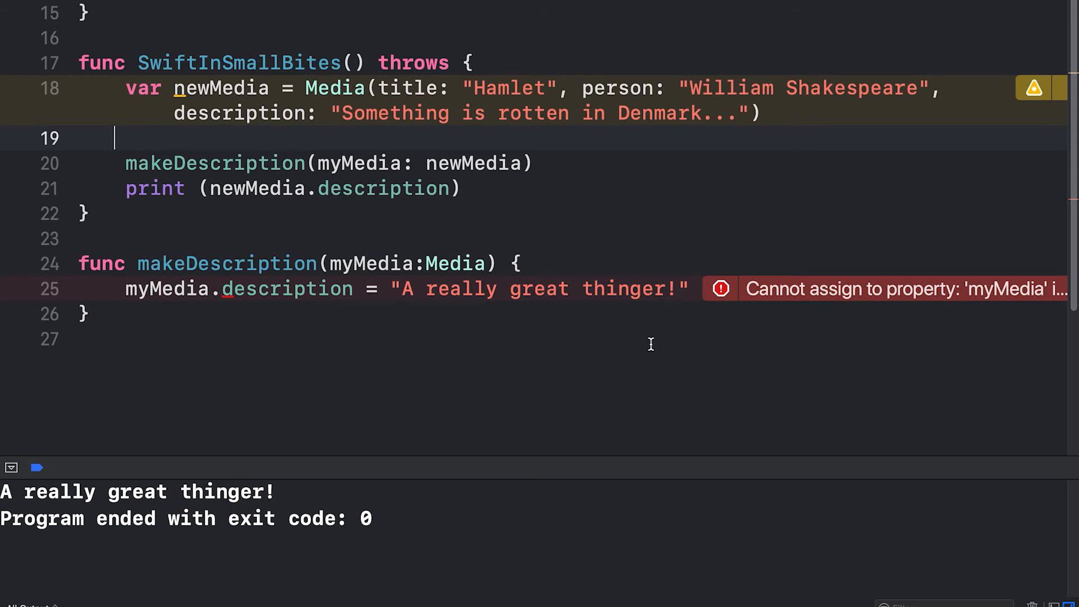
mouse_move(478, 314)
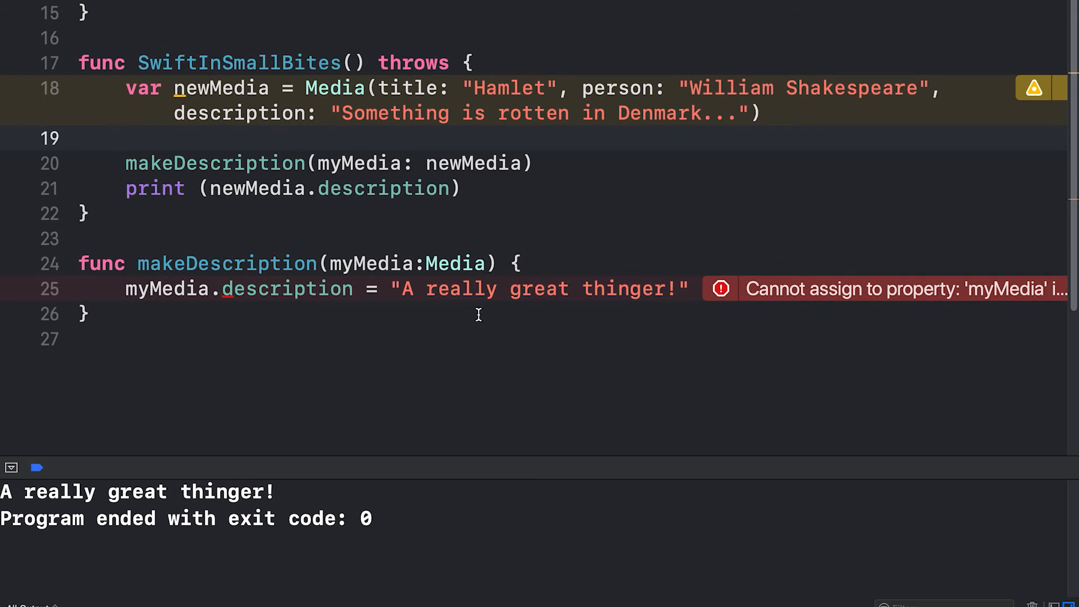
mouse_move(819, 306)
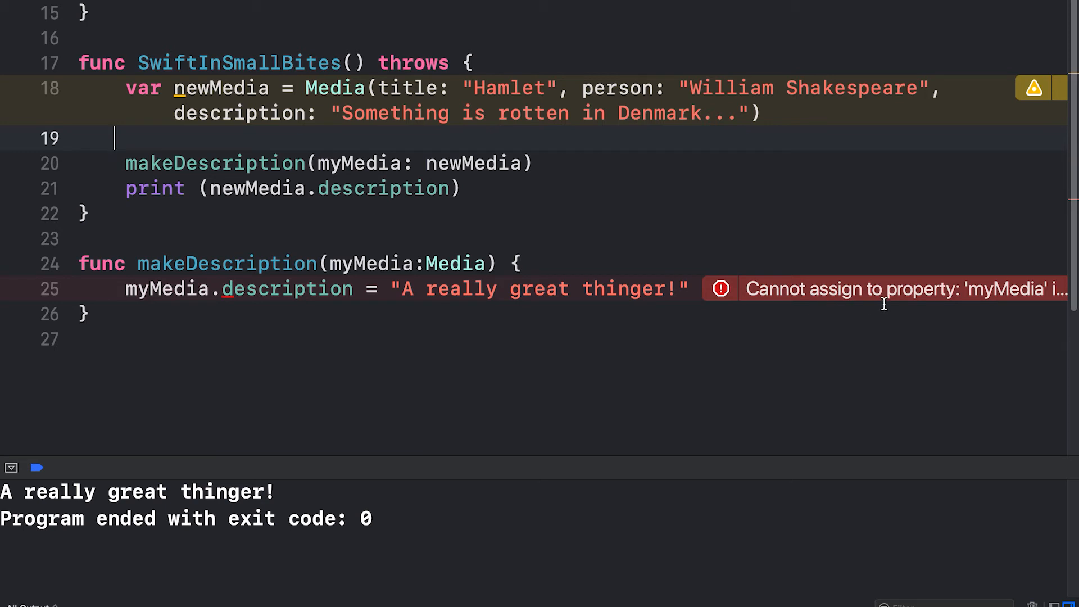
mouse_move(959, 301)
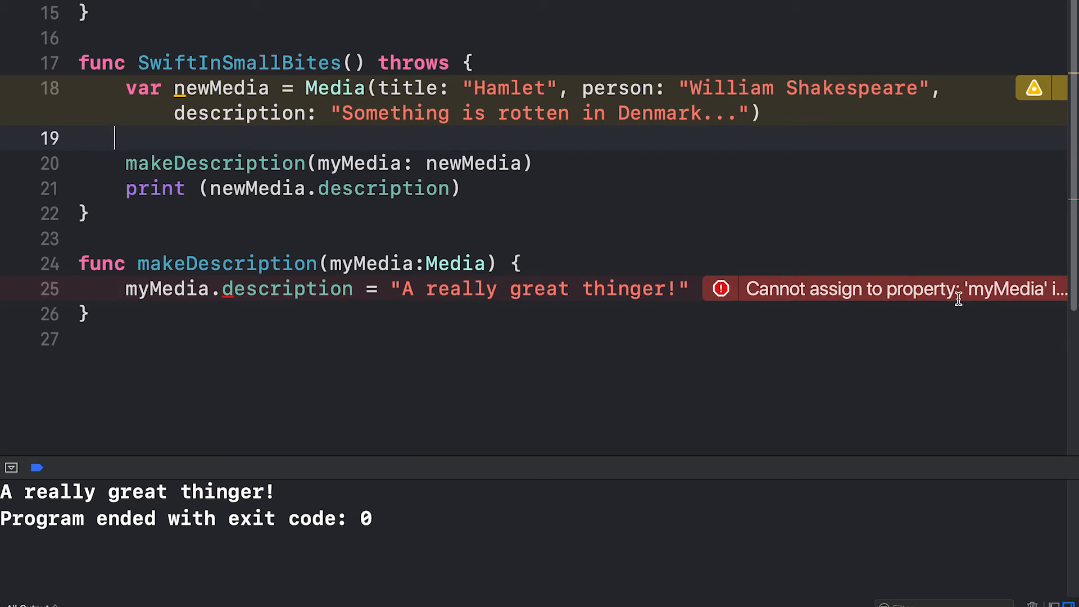